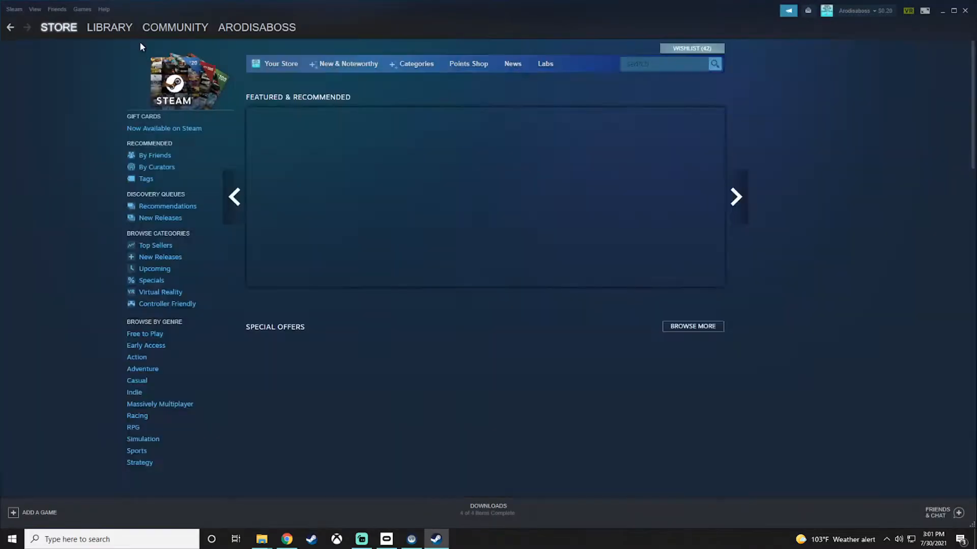
Bring up the Library options for Hot Dogs, Horseshoes & Hand Grenades
{"action": "left_click", "coordinate": [108, 27]}
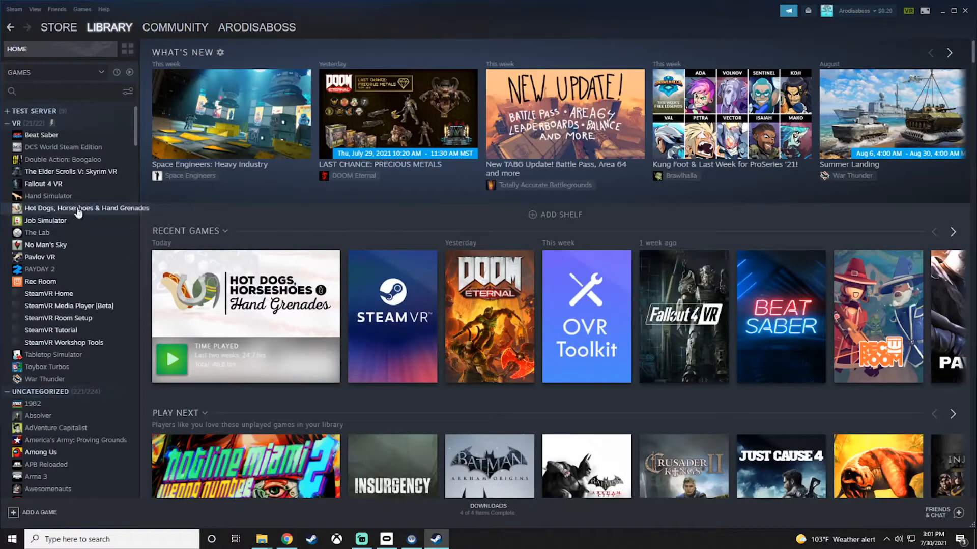
{"action": "right_click", "coordinate": [86, 207]}
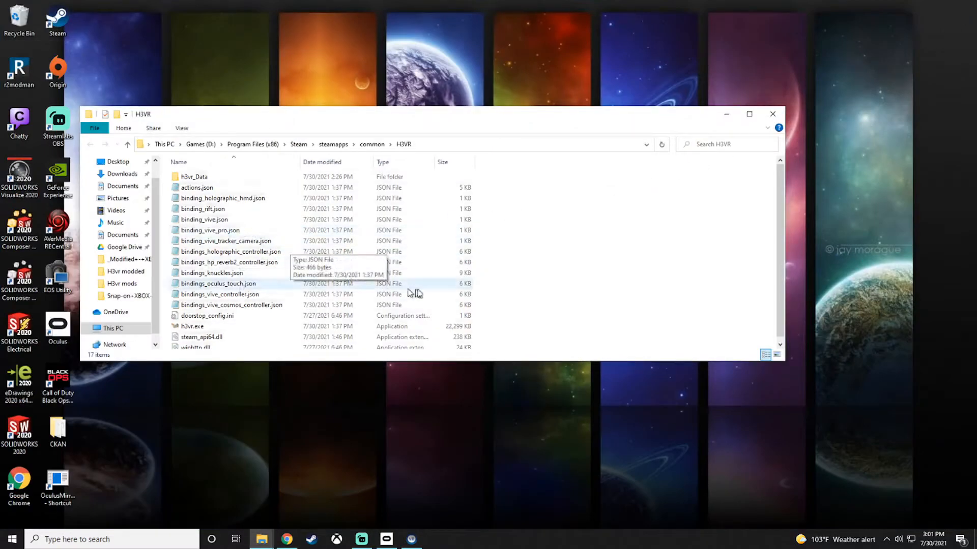
Select all game files, return to the drive list and open the H3vr modded folder on Backup (E:)
{"action": "key", "text": "ctrl+a"}
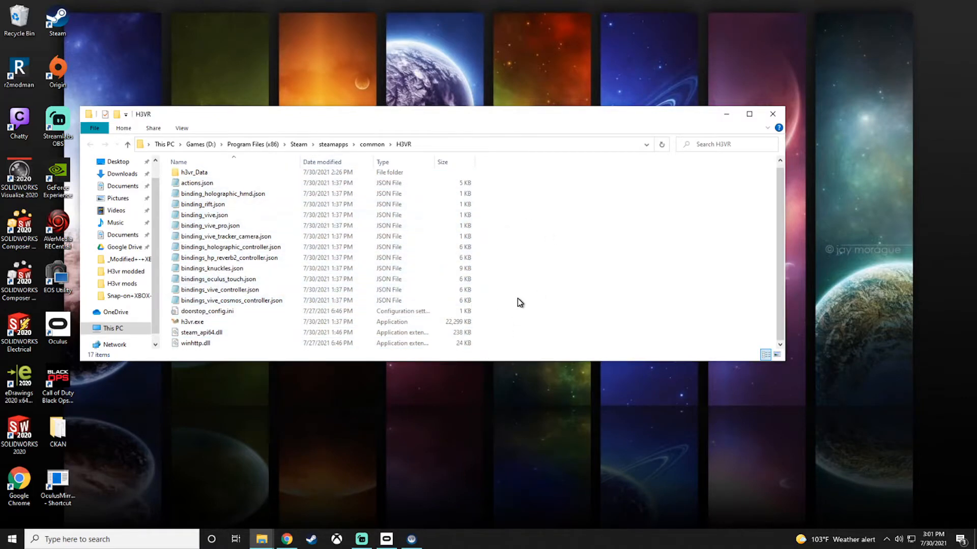
{"action": "left_click", "coordinate": [113, 329]}
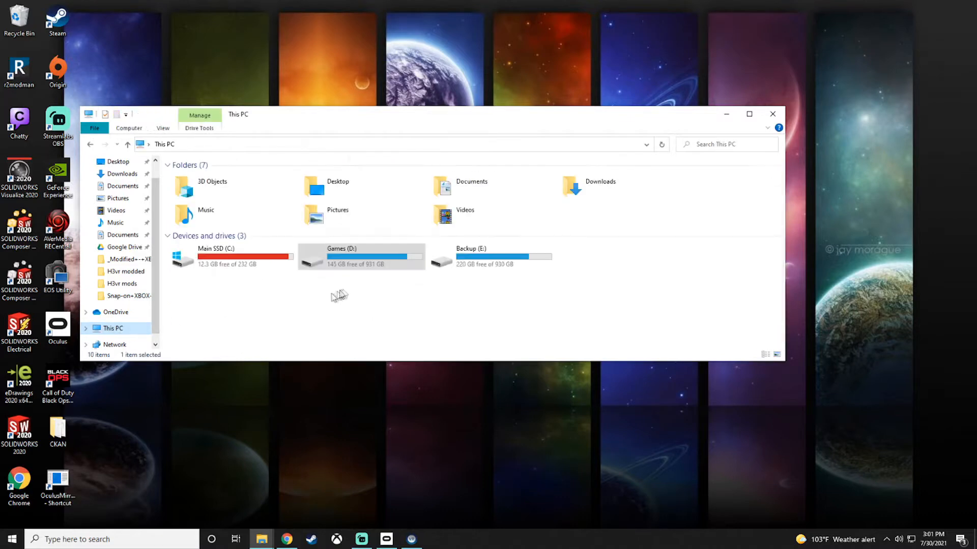
{"action": "mouse_move", "coordinate": [383, 261]}
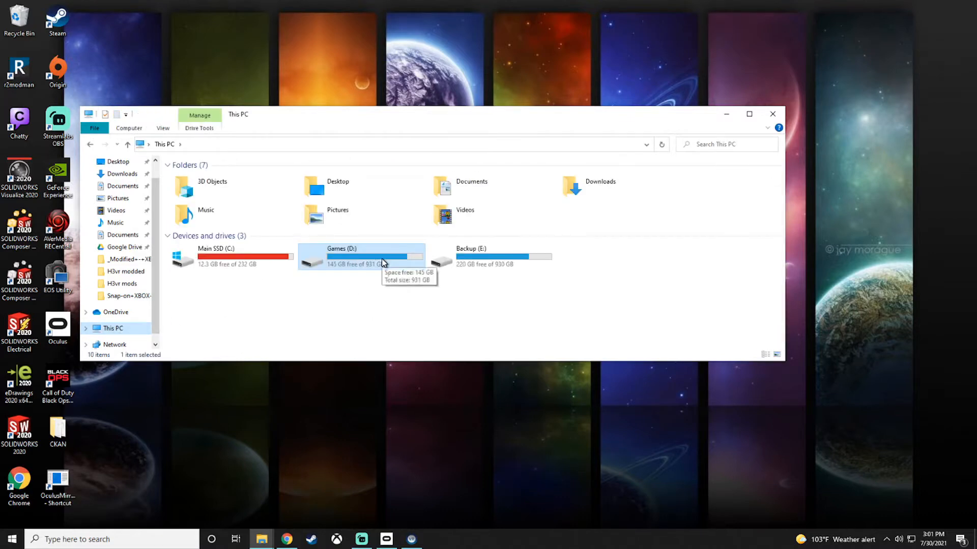
{"action": "mouse_move", "coordinate": [215, 276]}
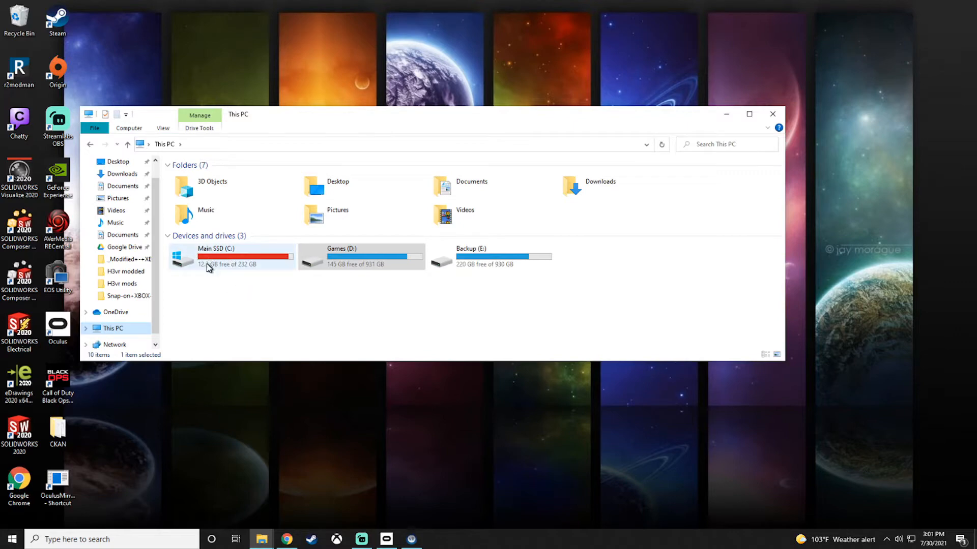
{"action": "mouse_move", "coordinate": [208, 265]}
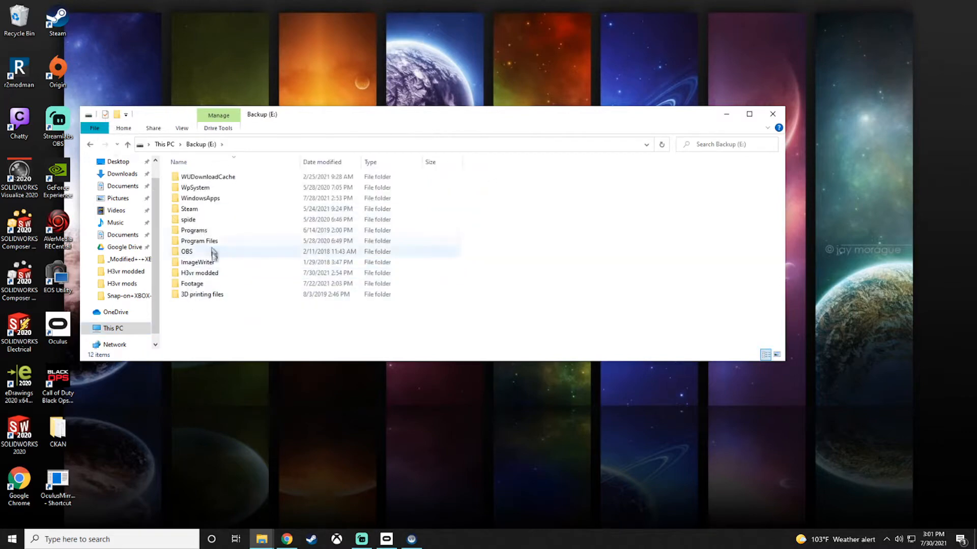
{"action": "double_click", "coordinate": [199, 272]}
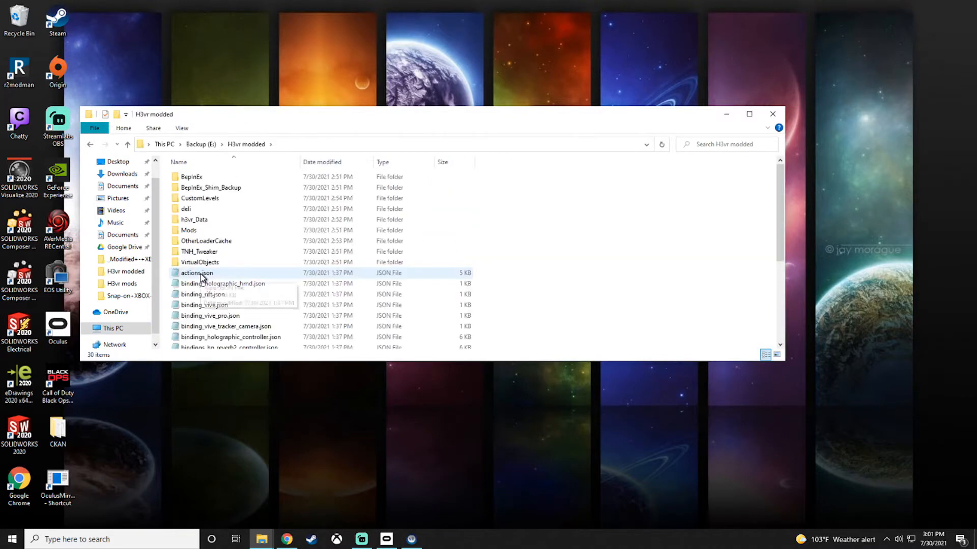
{"action": "mouse_move", "coordinate": [278, 173]}
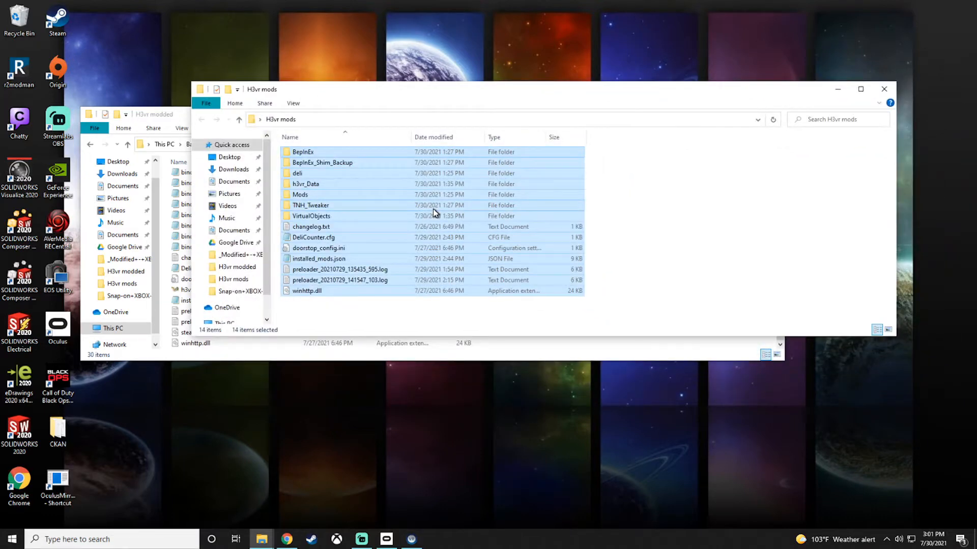
{"action": "mouse_move", "coordinate": [381, 92]}
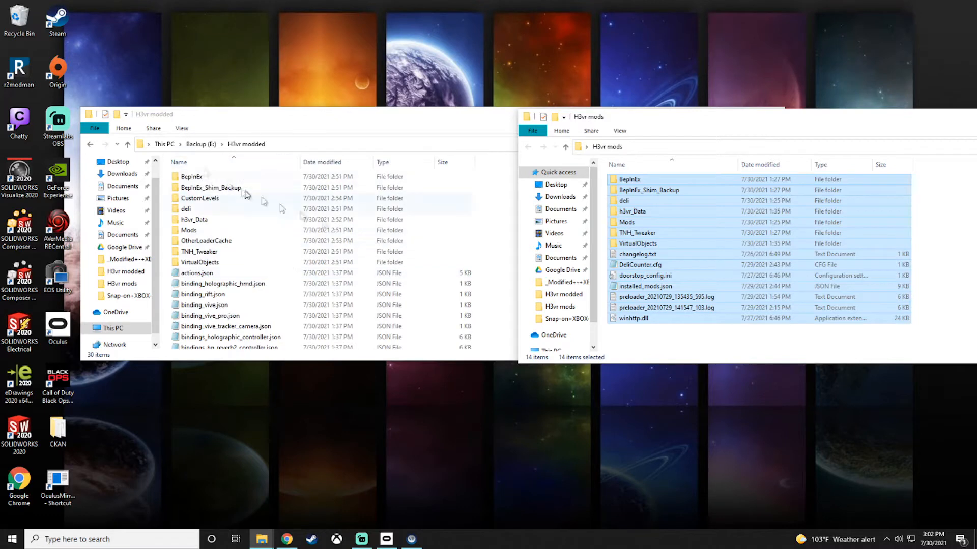
{"action": "mouse_move", "coordinate": [628, 179]}
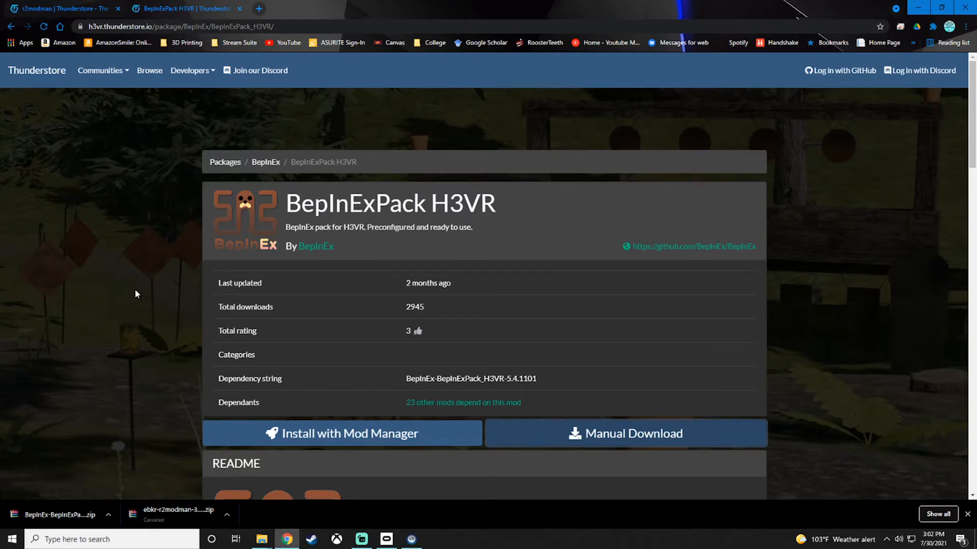
{"action": "scroll", "scroll_direction": "down", "scroll_amount": 3}
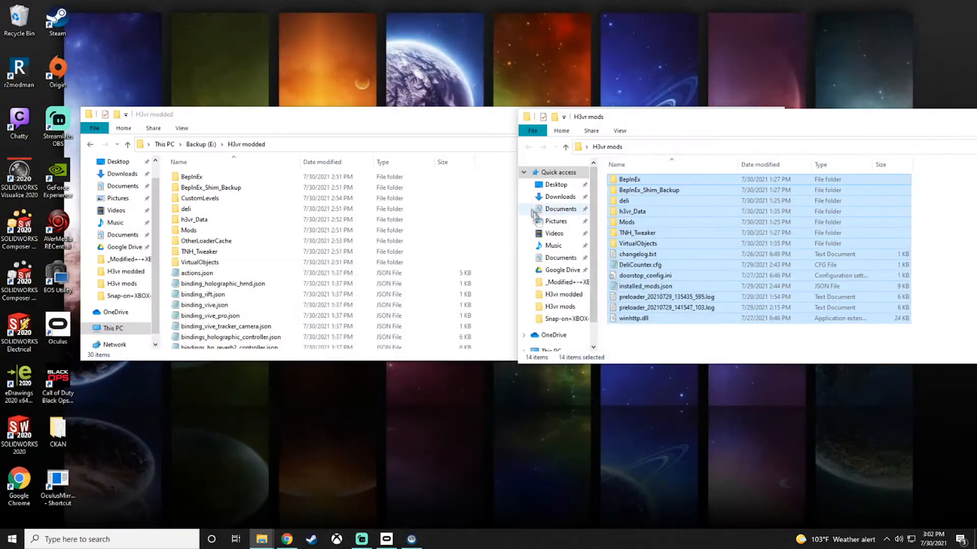
Open BepInEx-BepInExPack_H3VR-5.4.1101.zip from Downloads in WinRAR
{"action": "left_click", "coordinate": [560, 197]}
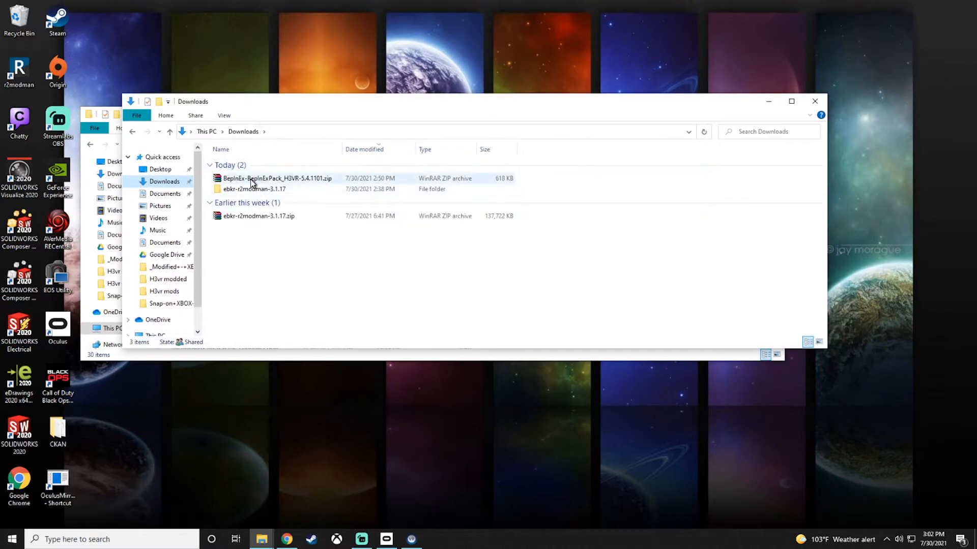
{"action": "mouse_move", "coordinate": [256, 181]}
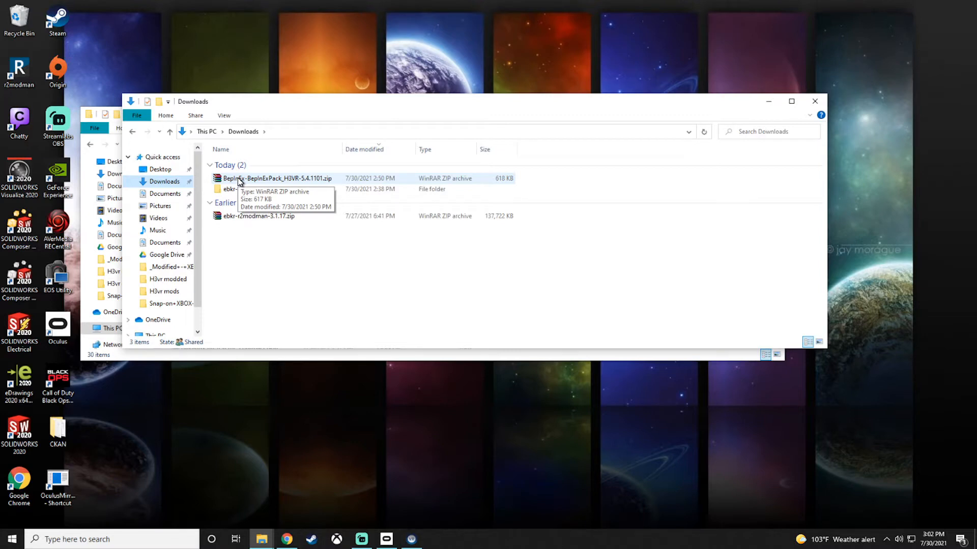
{"action": "left_click", "coordinate": [279, 178]}
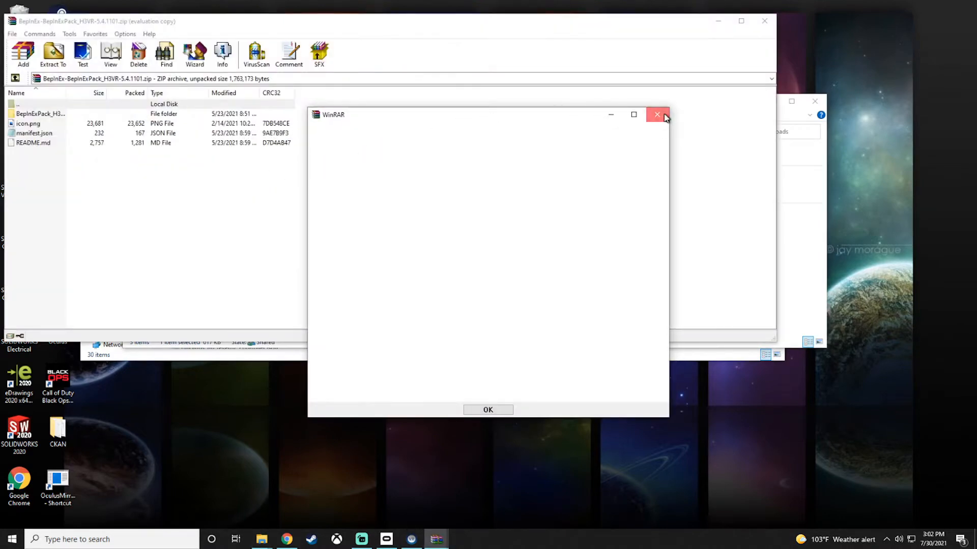
Dismiss the WinRAR notice and browse into BepInExPack_H3VR, showing BepInEx, doorstop_config and winhttp.dll
{"action": "left_click", "coordinate": [657, 115]}
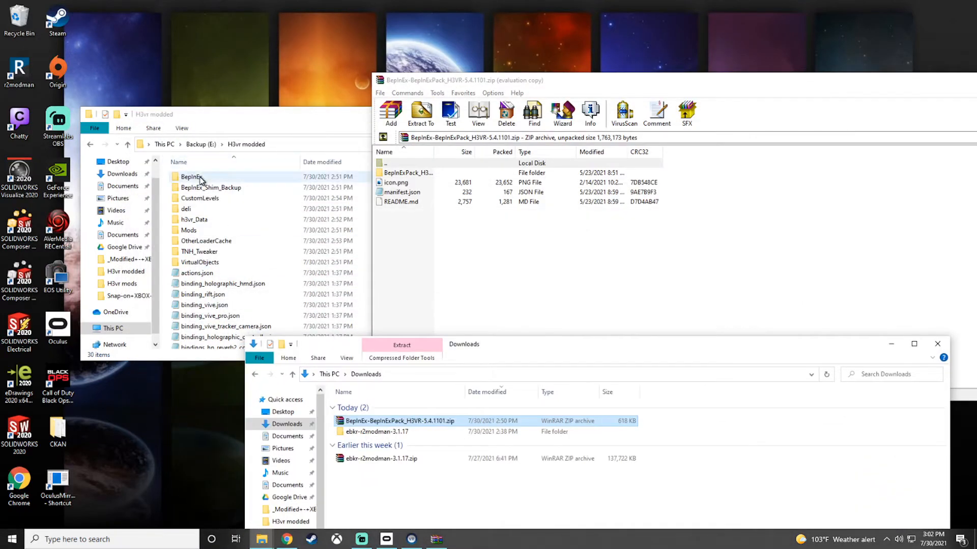
{"action": "double_click", "coordinate": [407, 173]}
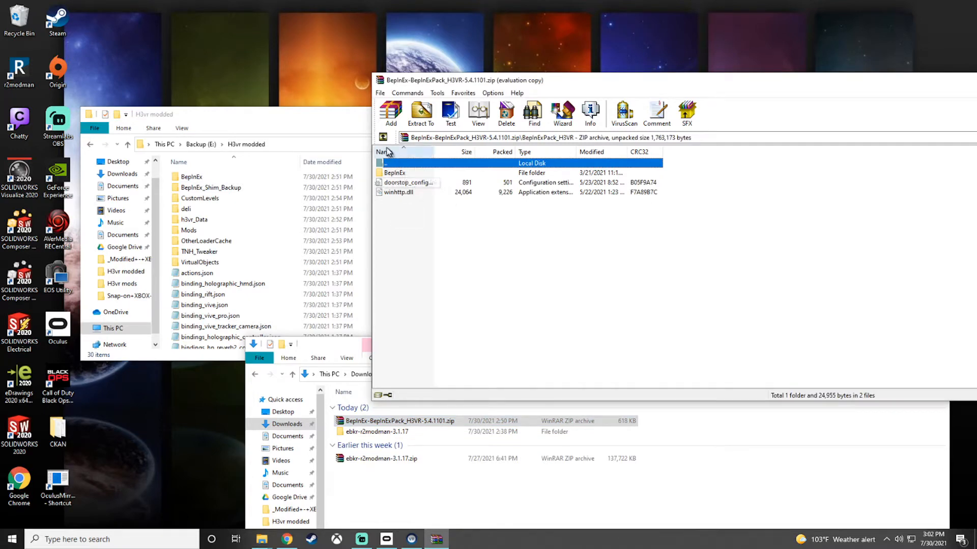
{"action": "double_click", "coordinate": [394, 173]}
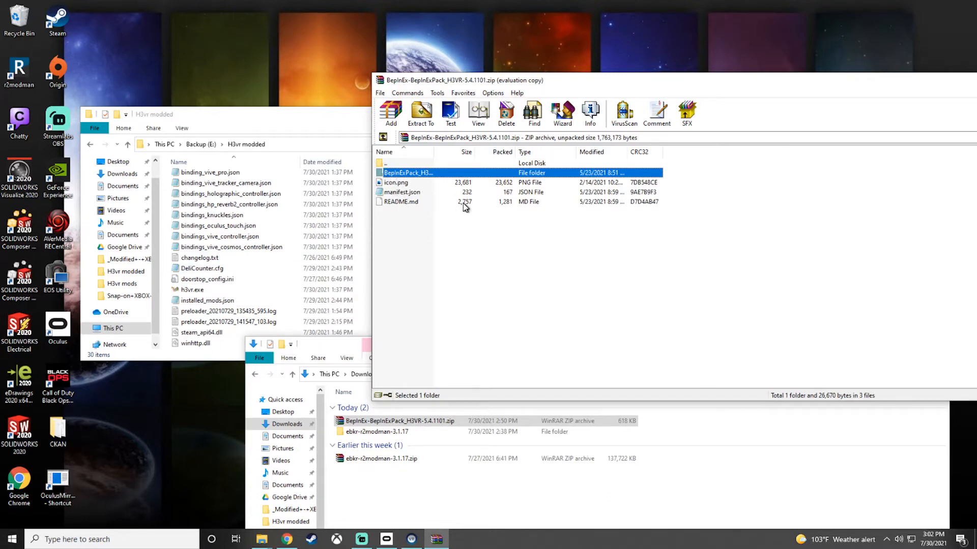
{"action": "mouse_move", "coordinate": [382, 215]}
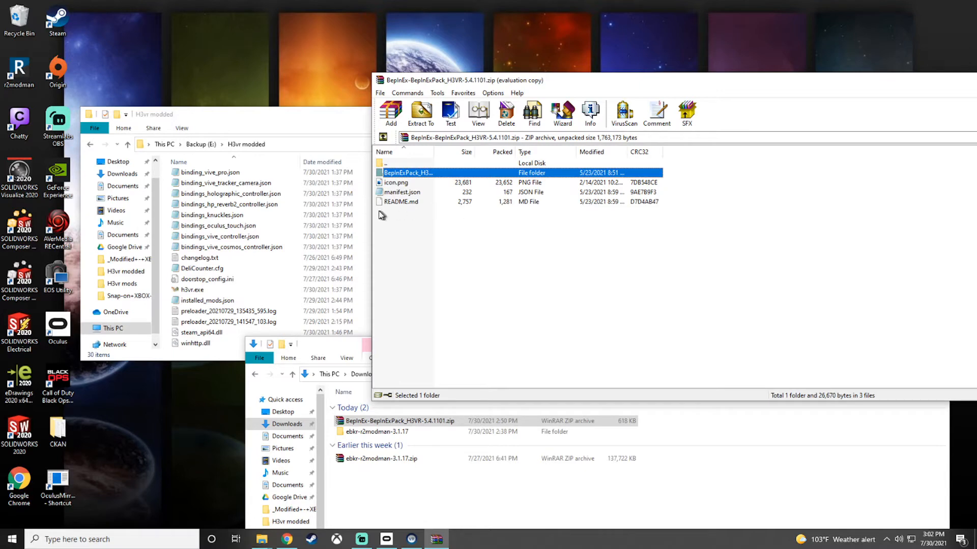
{"action": "mouse_move", "coordinate": [402, 226]}
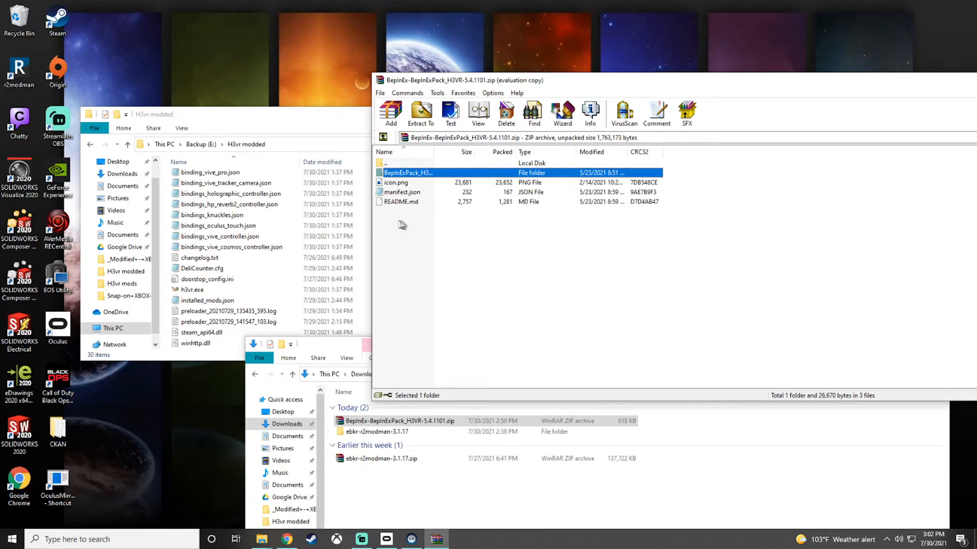
{"action": "double_click", "coordinate": [407, 173]}
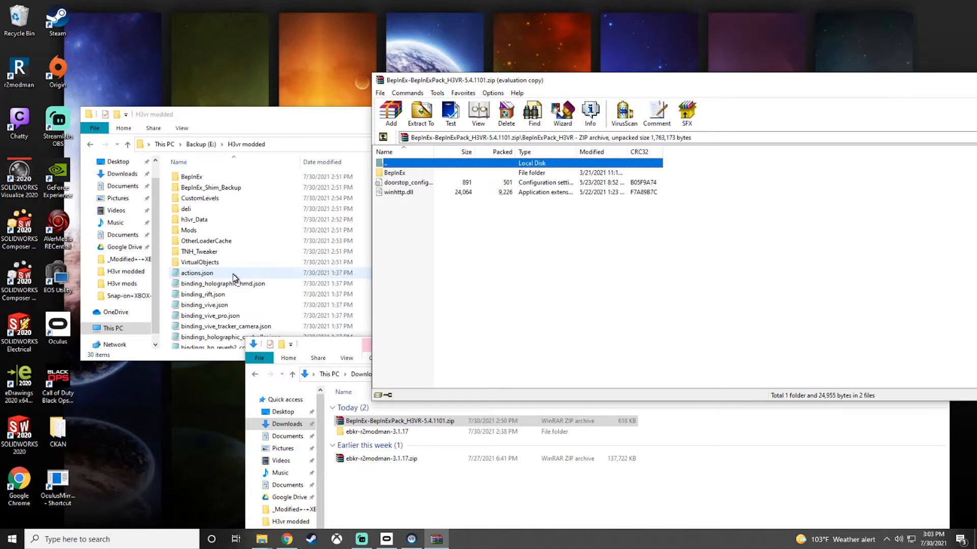
{"action": "double_click", "coordinate": [185, 209]}
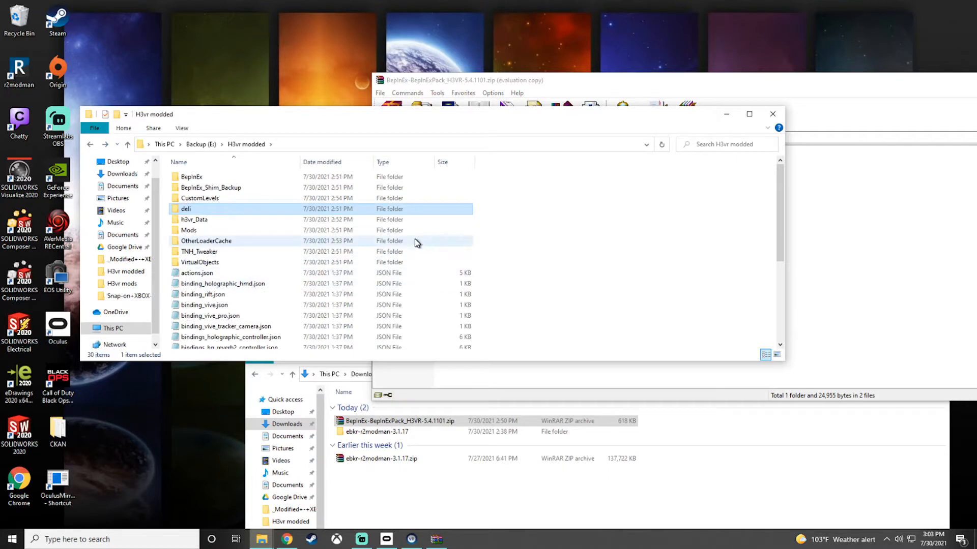
{"action": "mouse_move", "coordinate": [355, 223]}
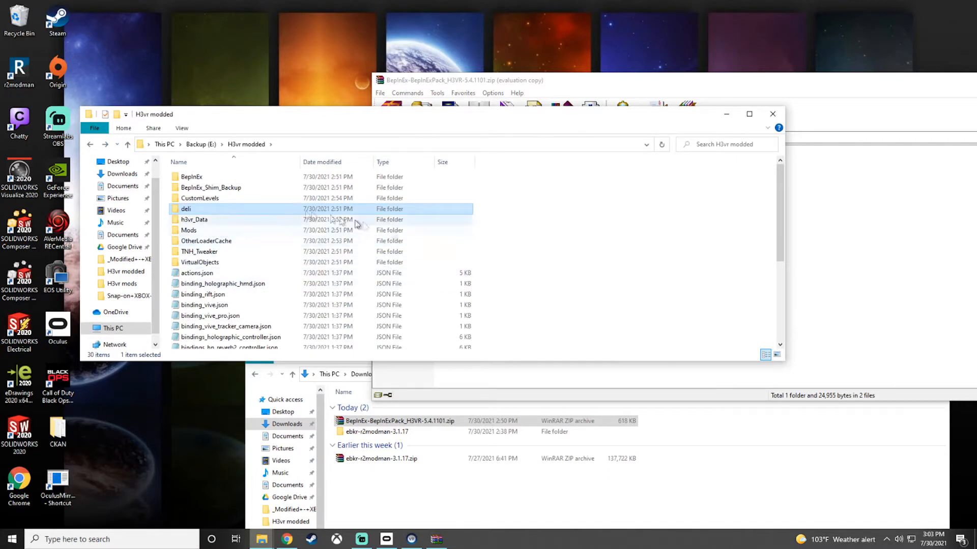
{"action": "mouse_move", "coordinate": [215, 234]}
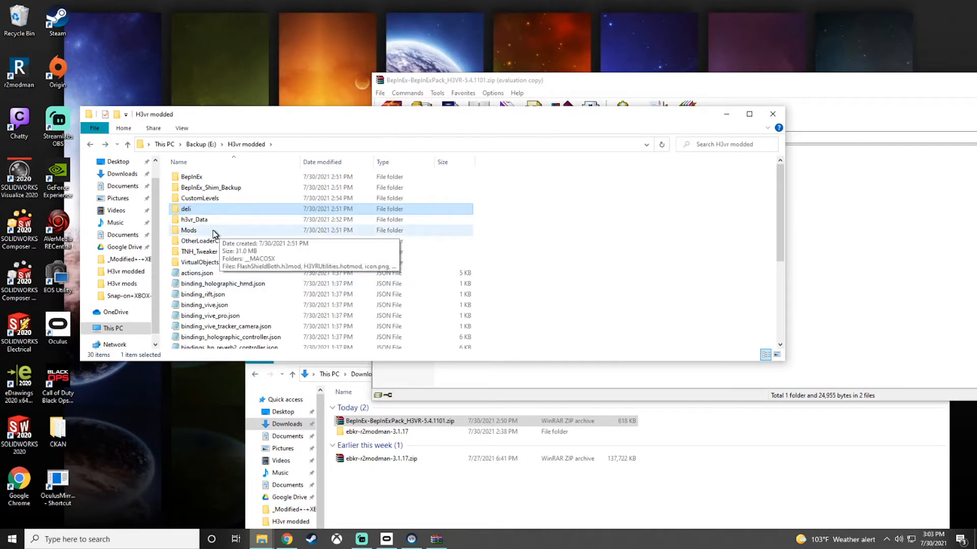
{"action": "double_click", "coordinate": [189, 230]}
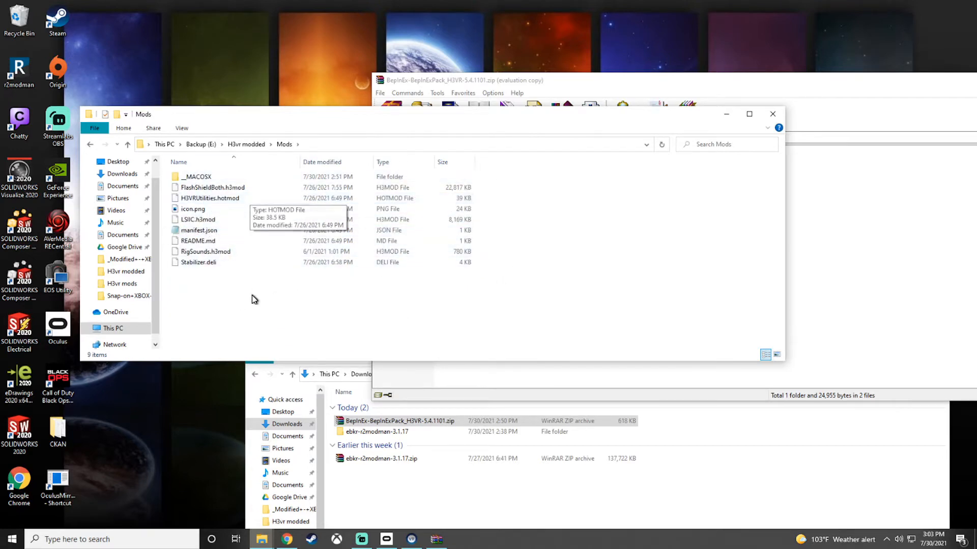
{"action": "mouse_move", "coordinate": [252, 299]}
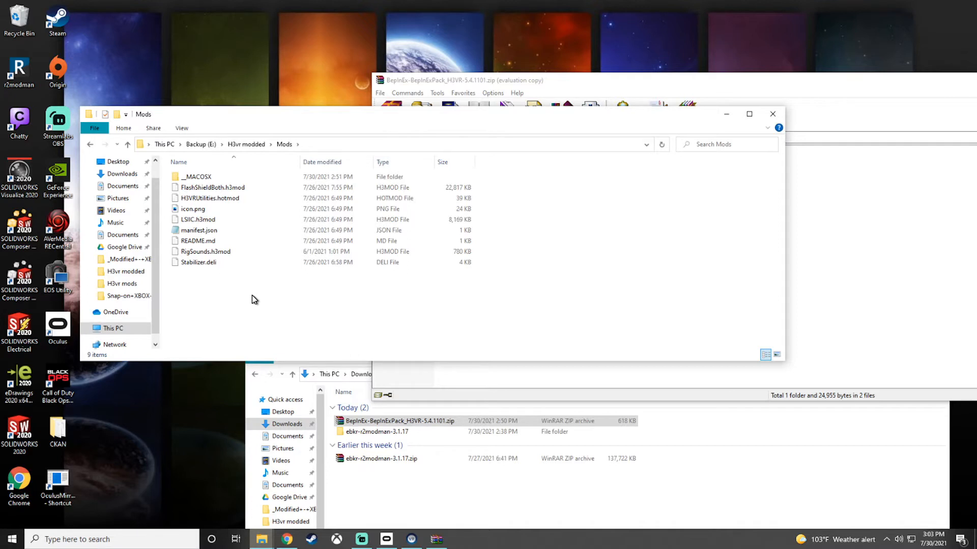
{"action": "mouse_move", "coordinate": [275, 207]}
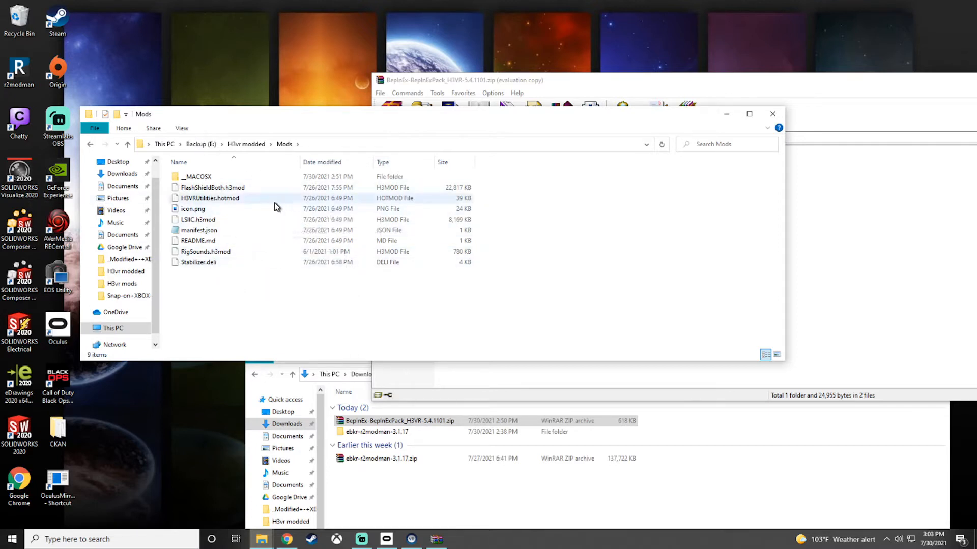
{"action": "mouse_move", "coordinate": [90, 144]}
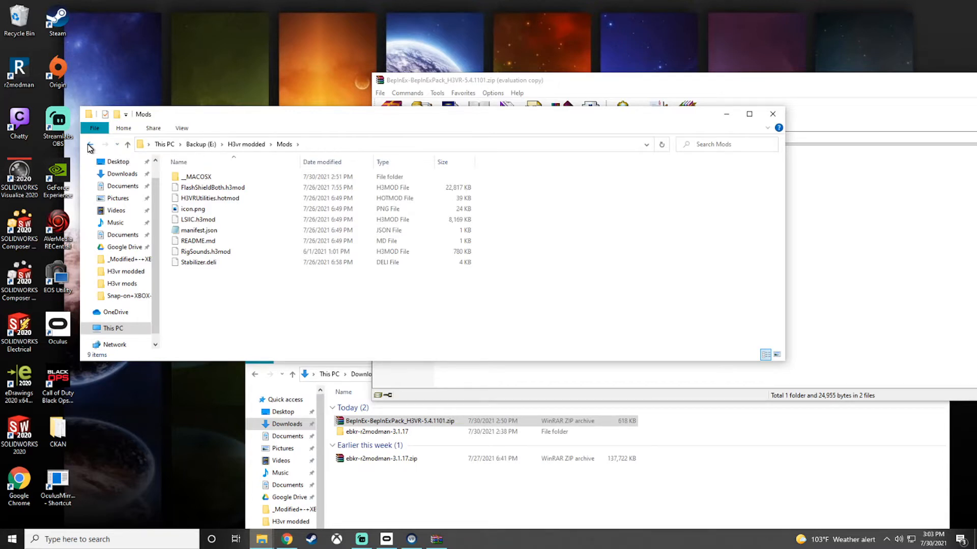
{"action": "left_click", "coordinate": [91, 144]}
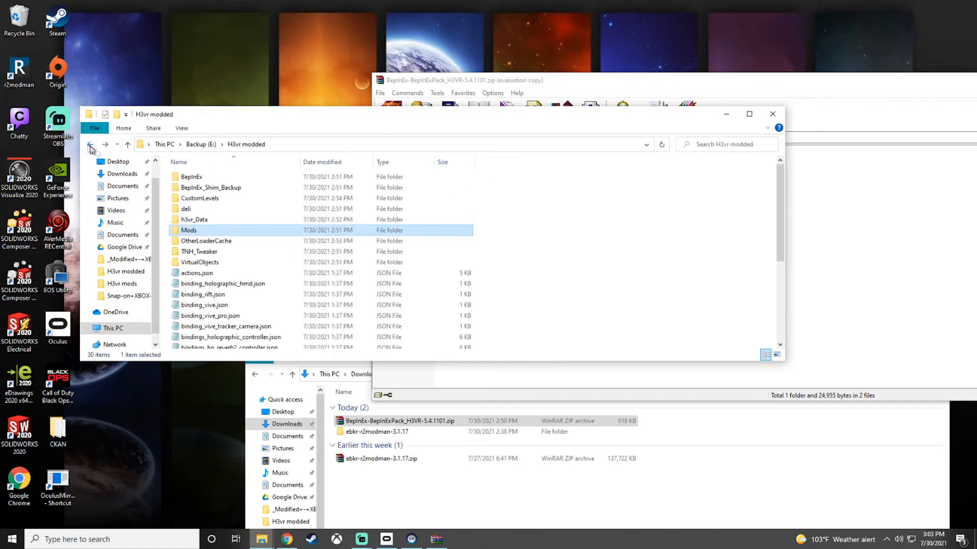
Open deli's mods folder and scroll through the installed .deli files
{"action": "double_click", "coordinate": [185, 209]}
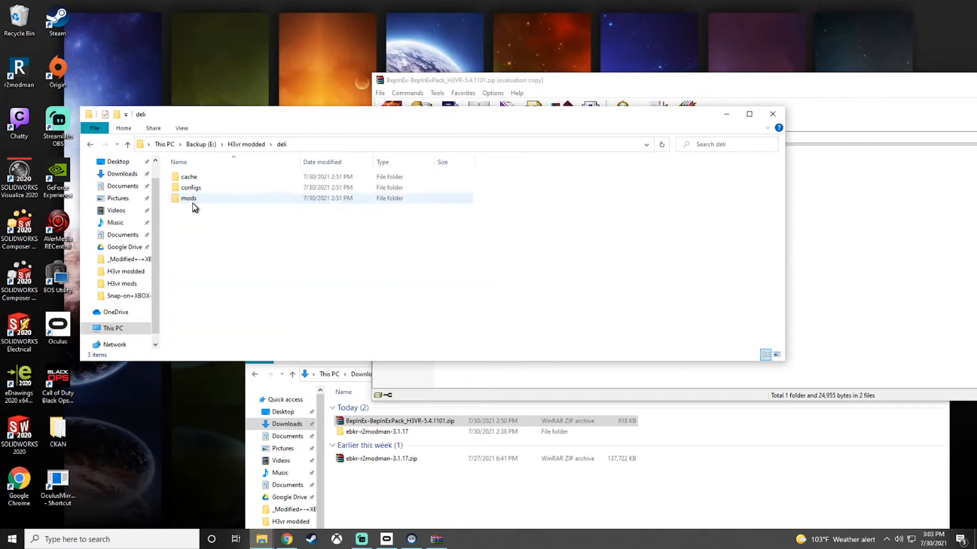
{"action": "mouse_move", "coordinate": [193, 206]}
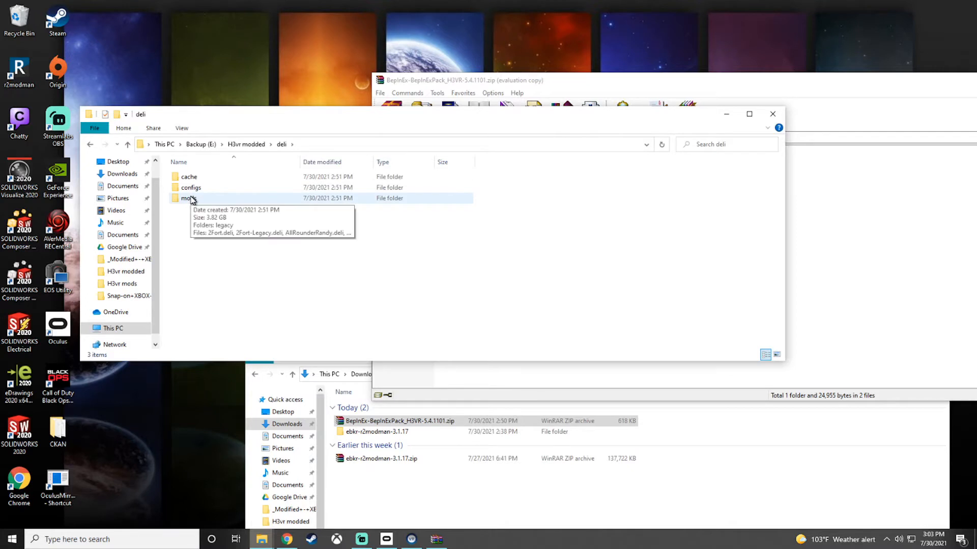
{"action": "double_click", "coordinate": [189, 199]}
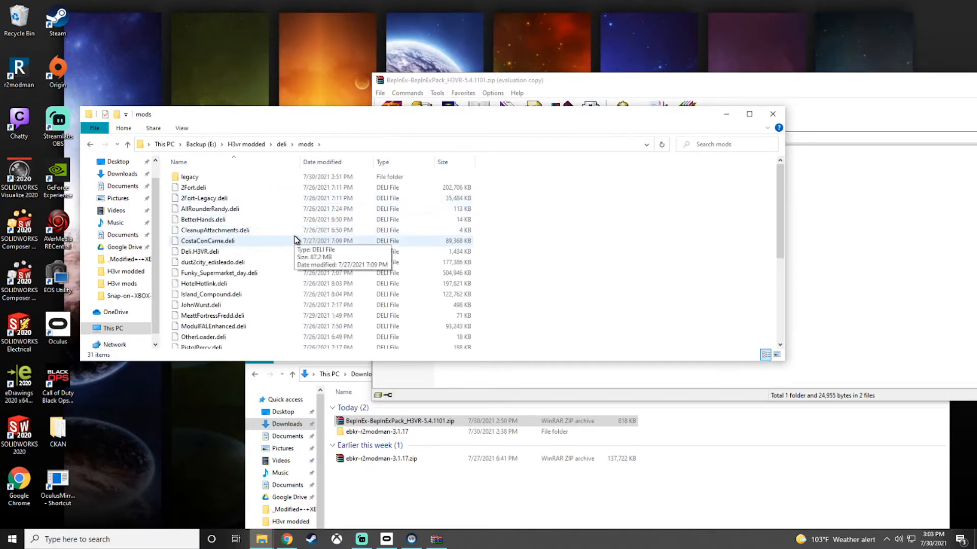
{"action": "scroll", "scroll_direction": "down", "scroll_amount": 3}
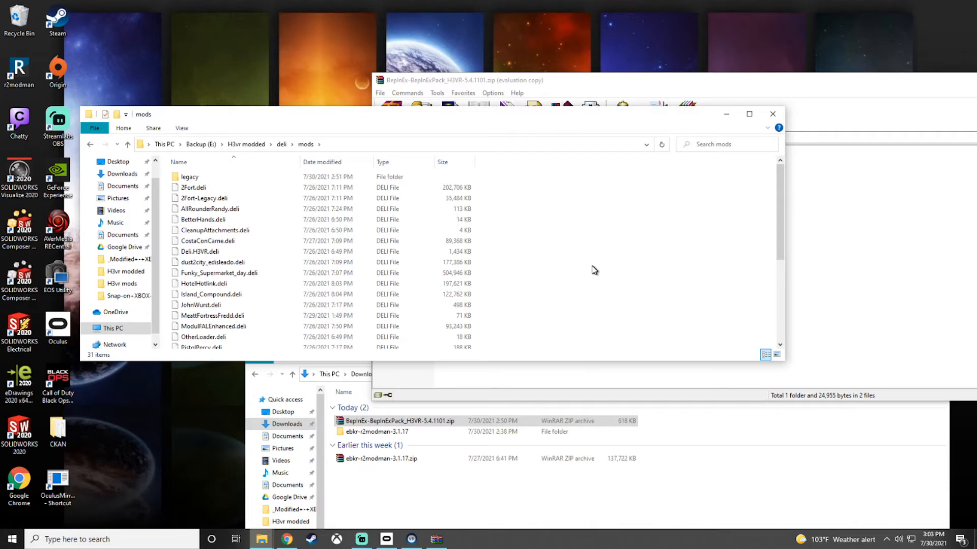
{"action": "left_click", "coordinate": [210, 209]}
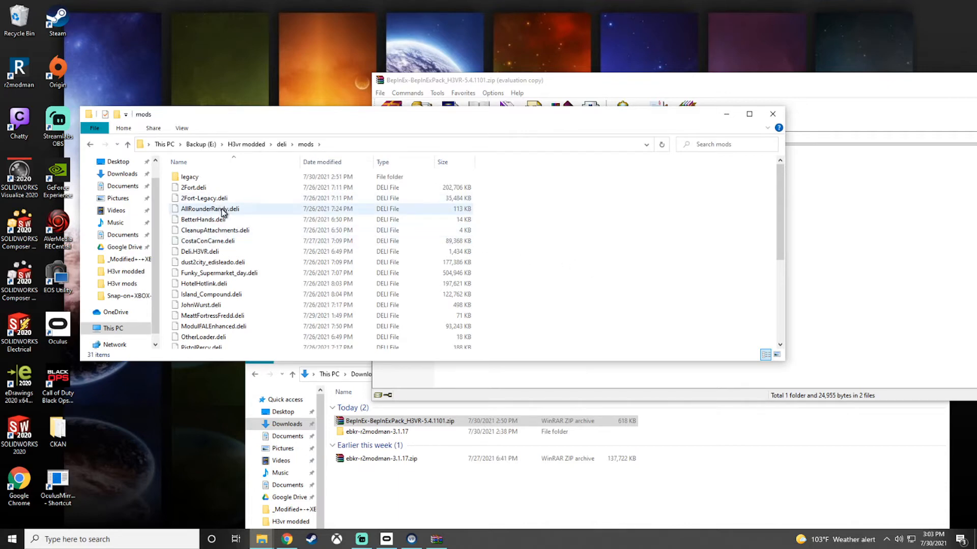
{"action": "mouse_move", "coordinate": [215, 294]}
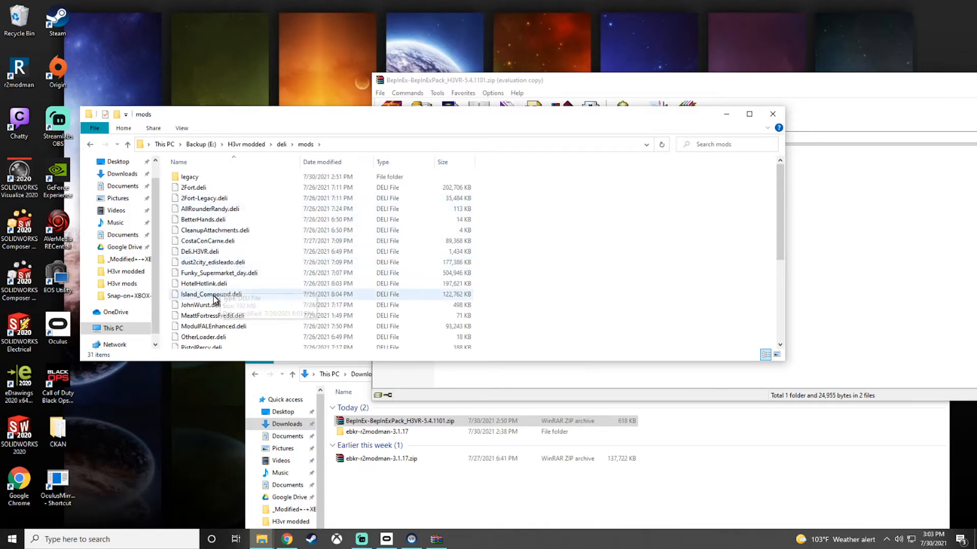
Look over individual mods such as JohnWurst.deli and Wristimate.deli
{"action": "left_click", "coordinate": [203, 284]}
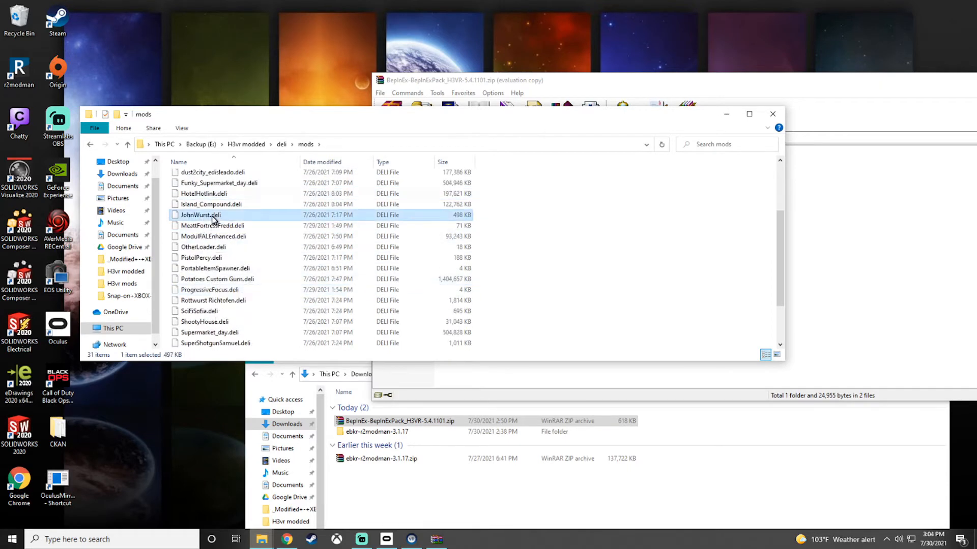
{"action": "scroll", "scroll_direction": "down", "scroll_amount": 3}
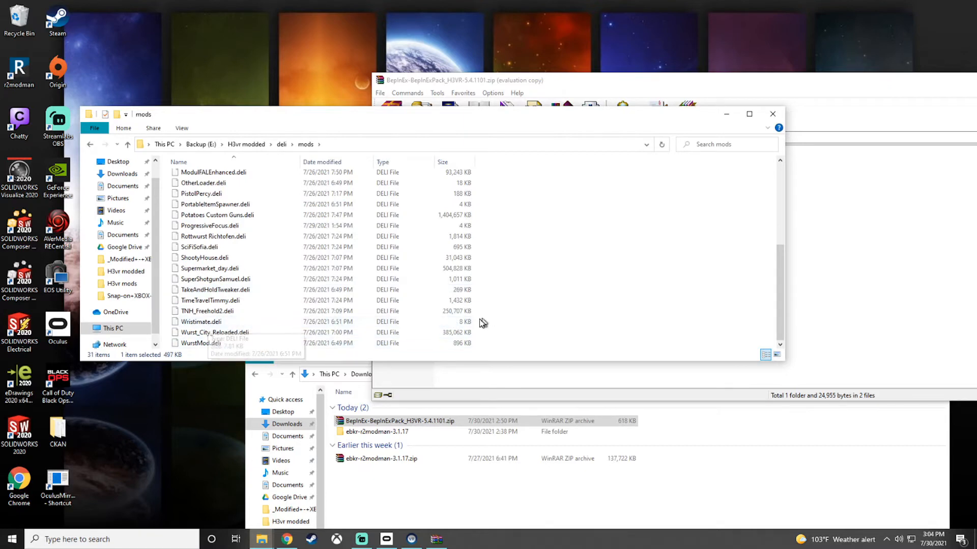
{"action": "left_click", "coordinate": [206, 321]}
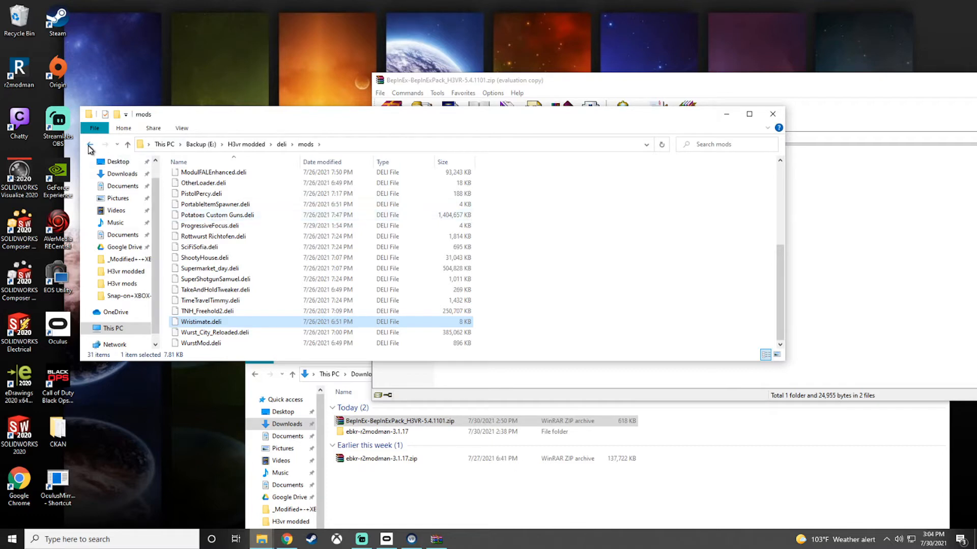
{"action": "mouse_move", "coordinate": [90, 144]}
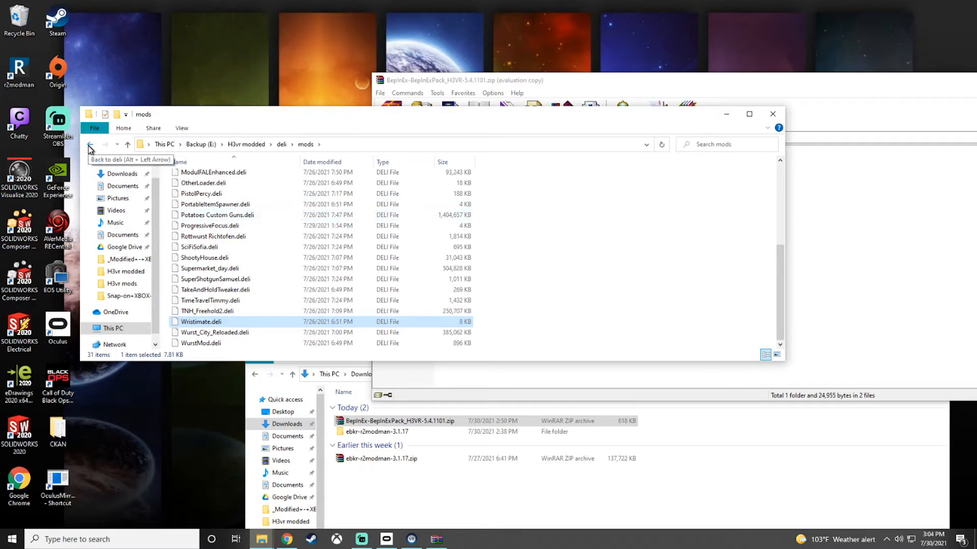
Return to deli and open its configs folder of .cfg files
{"action": "left_click", "coordinate": [89, 143]}
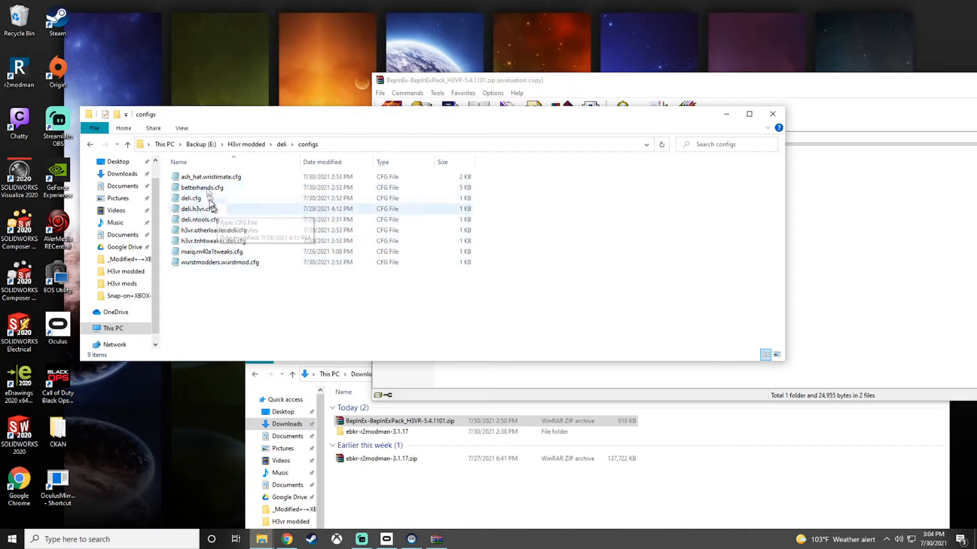
{"action": "double_click", "coordinate": [212, 176]}
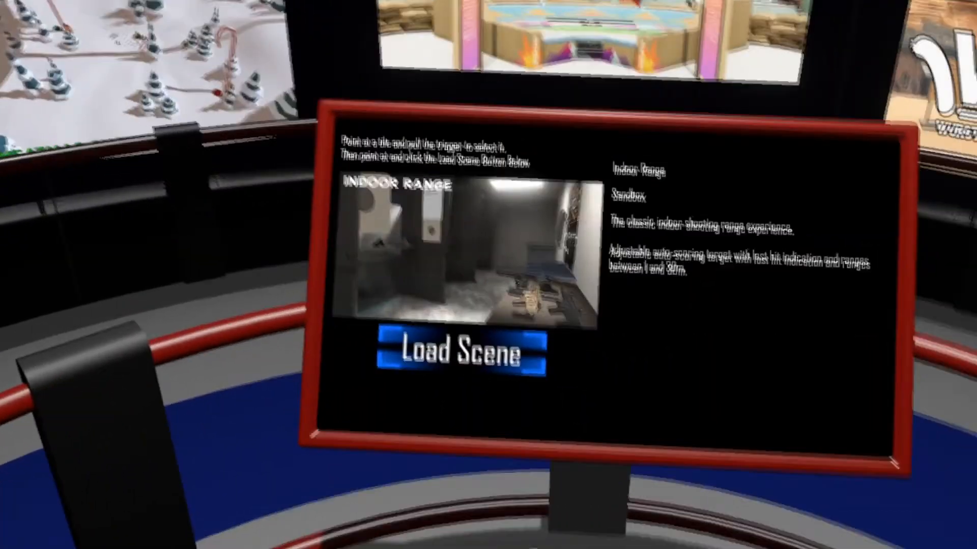
Load the Indoor Range and page through the automatic pistols, including modded 357 Sig Glocks
{"action": "left_click", "coordinate": [458, 348]}
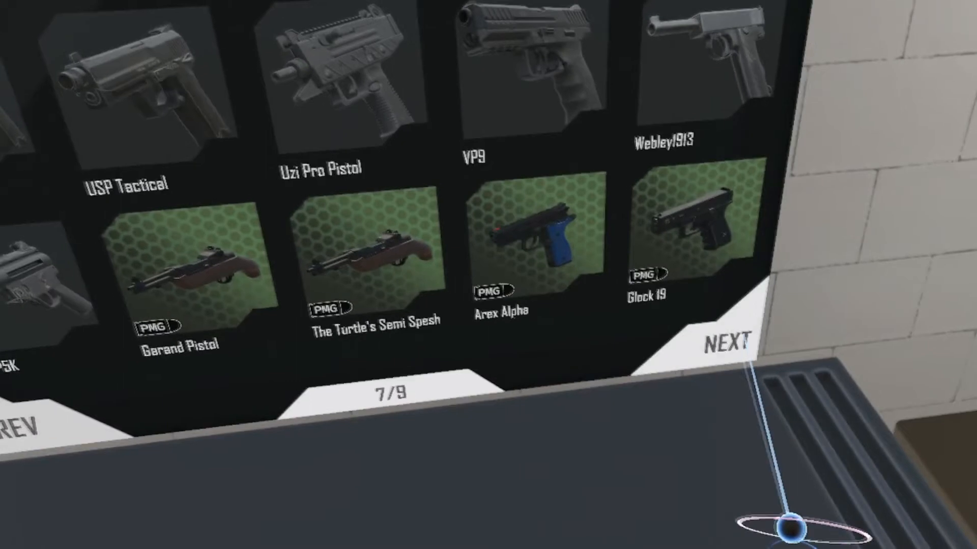
{"action": "left_click", "coordinate": [725, 340]}
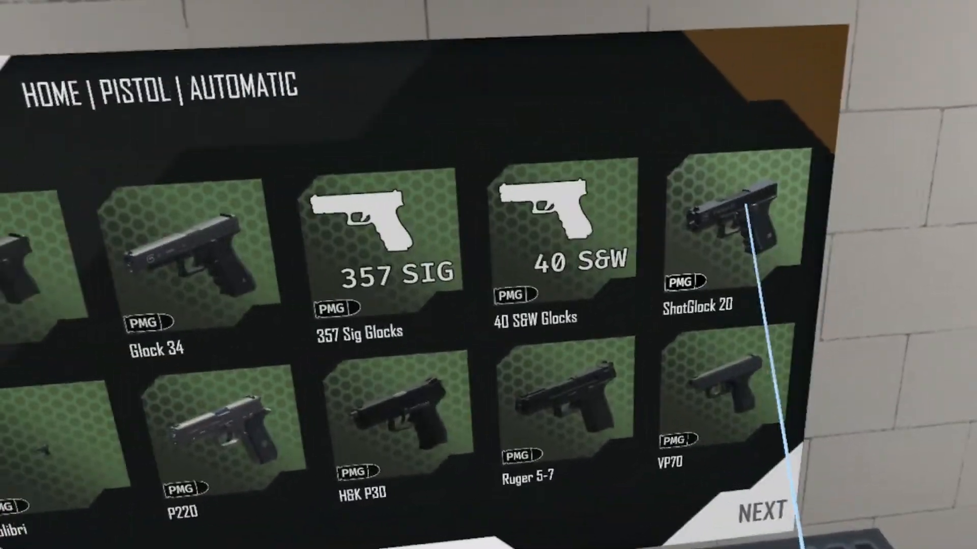